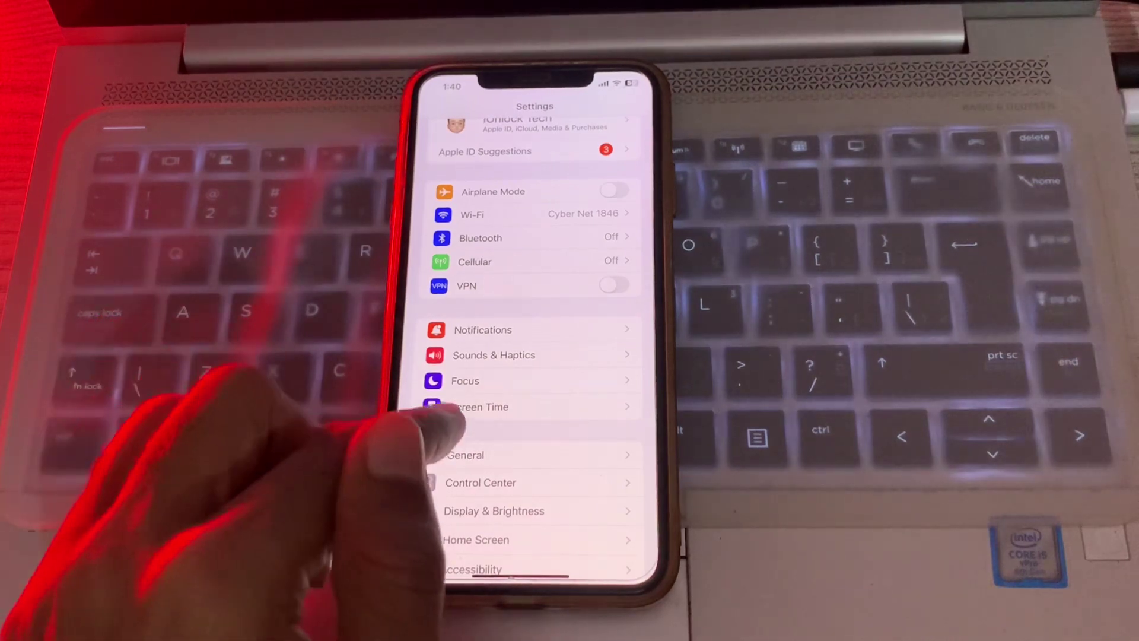
Open Screen Time from the main Settings list
click(479, 407)
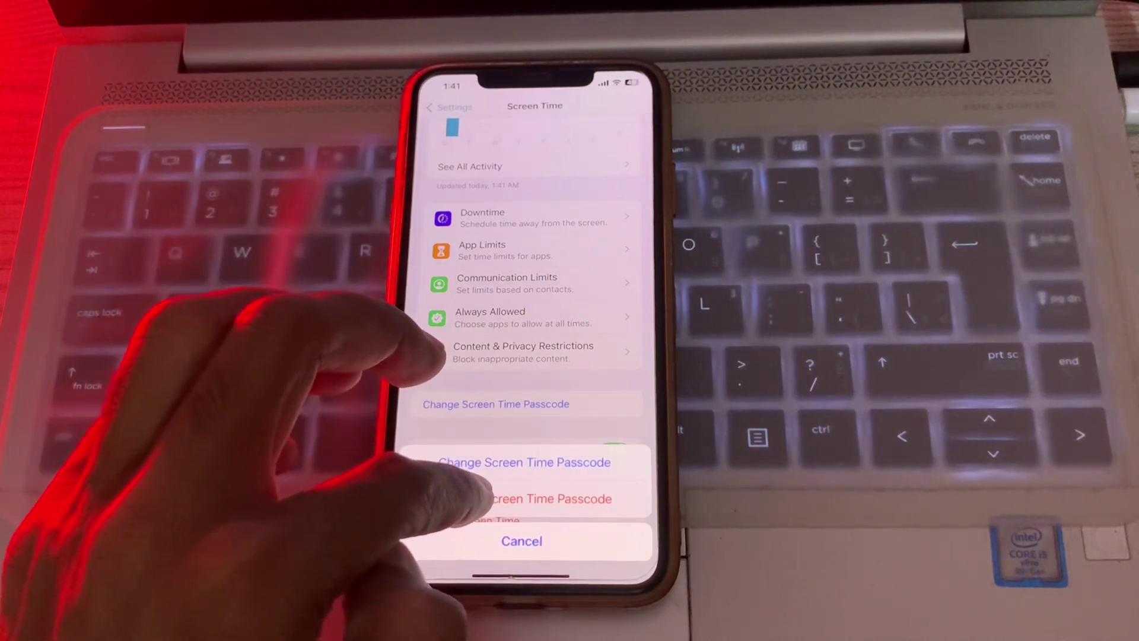
Turn off the Screen Time passcode, then go back to the main Settings list
click(524, 498)
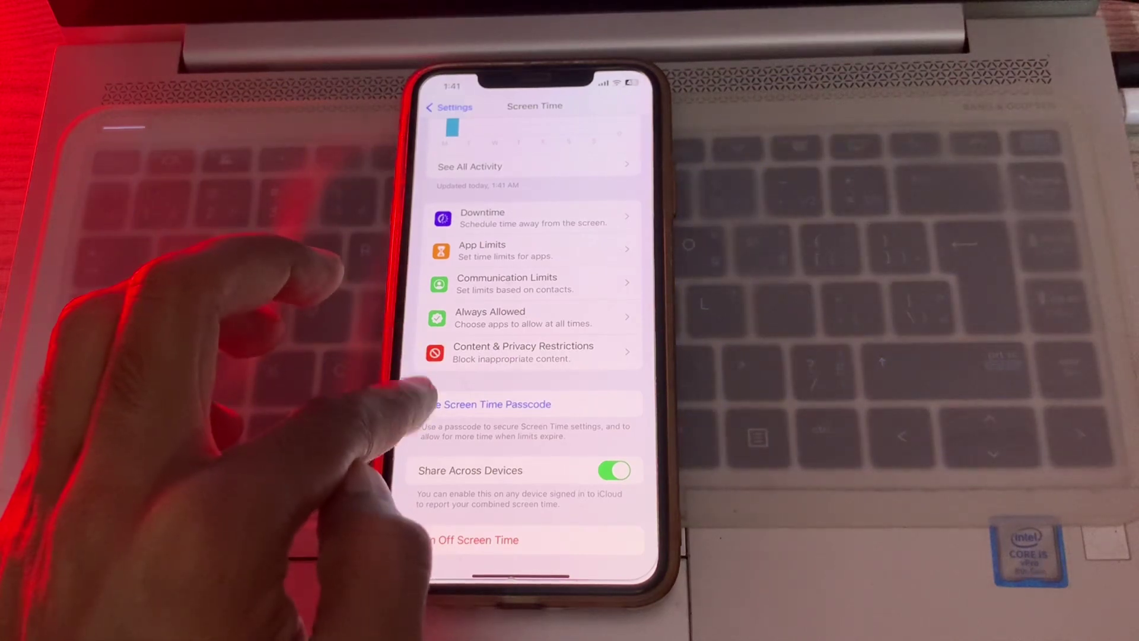
click(446, 107)
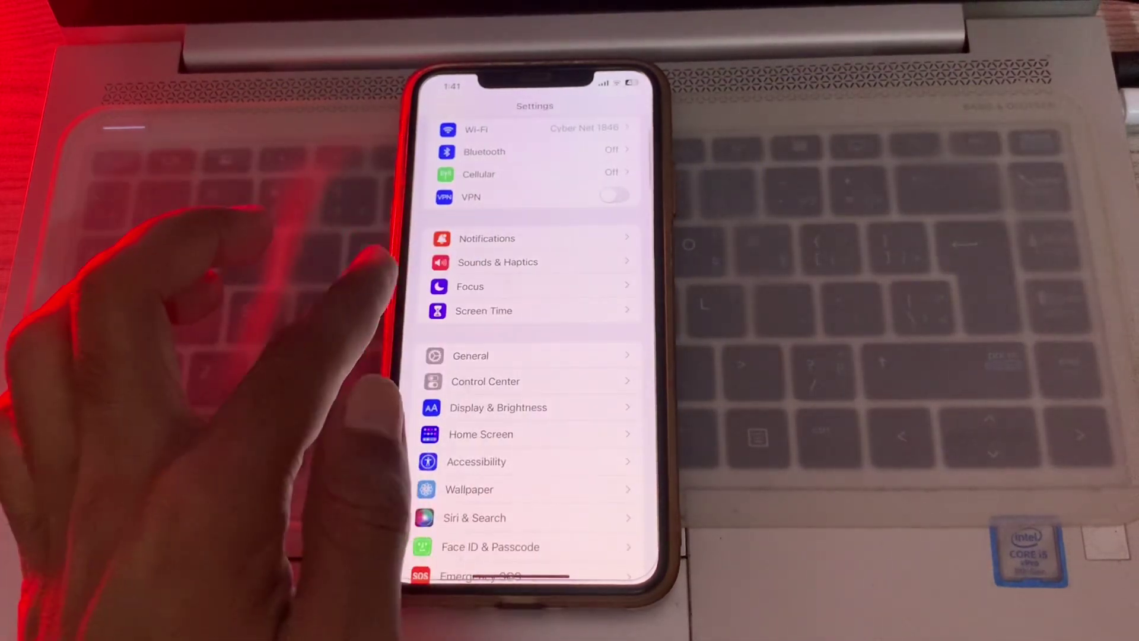